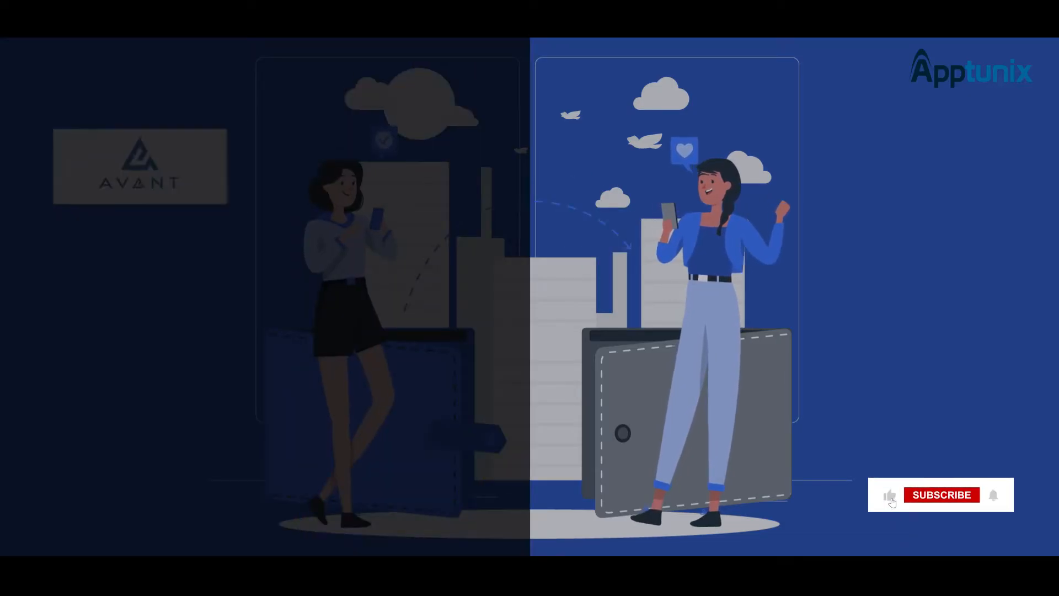
click(941, 494)
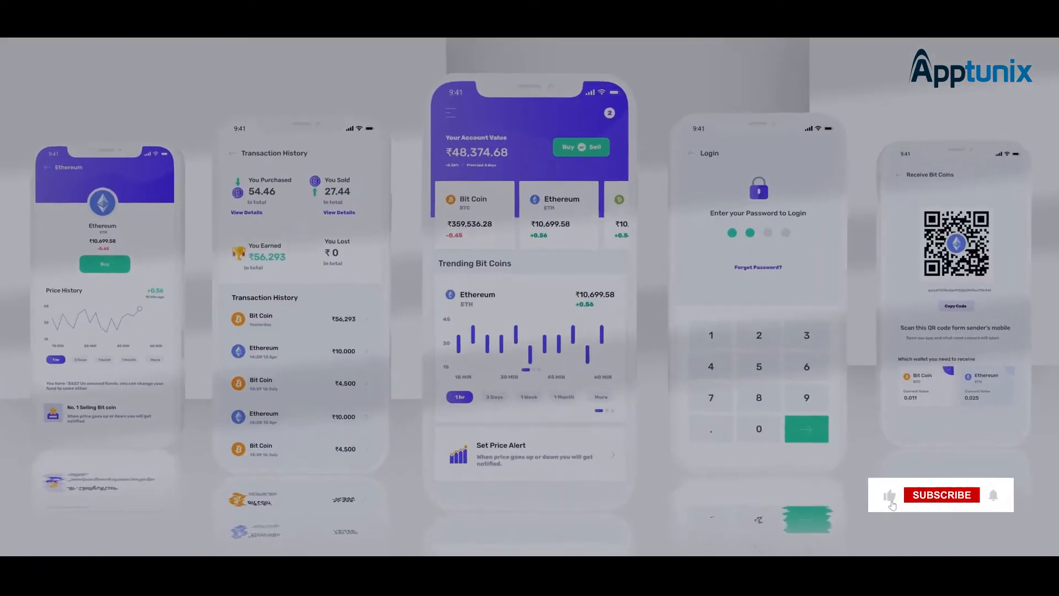
click(941, 494)
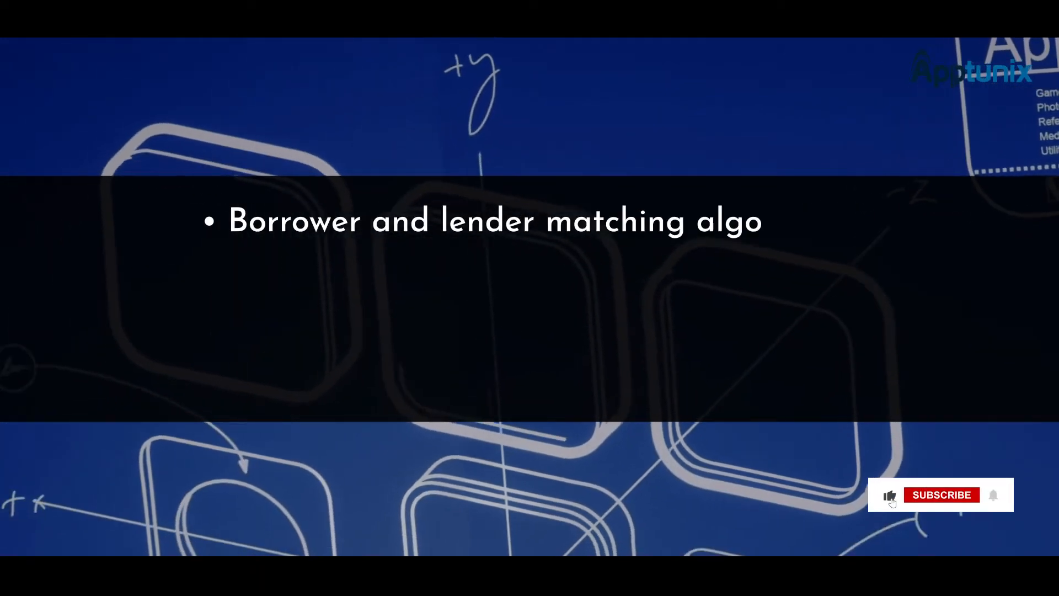
click(941, 494)
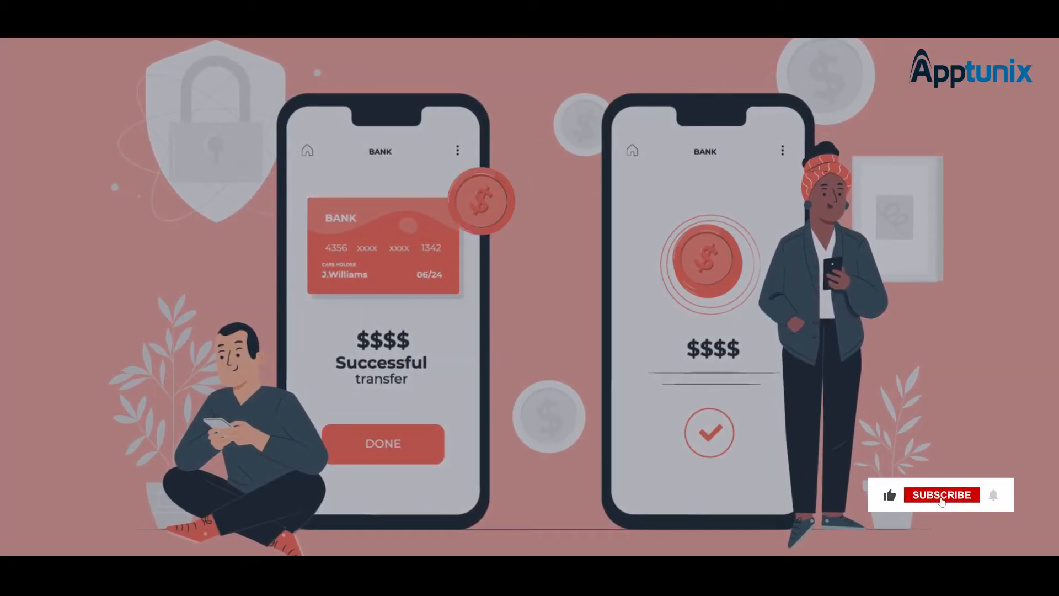
click(941, 494)
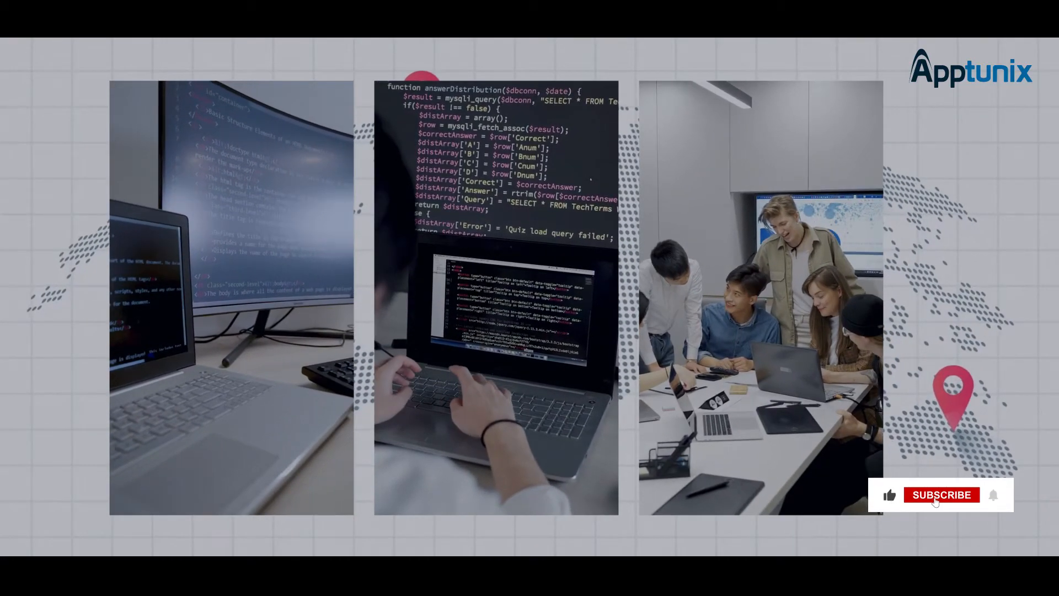
click(941, 494)
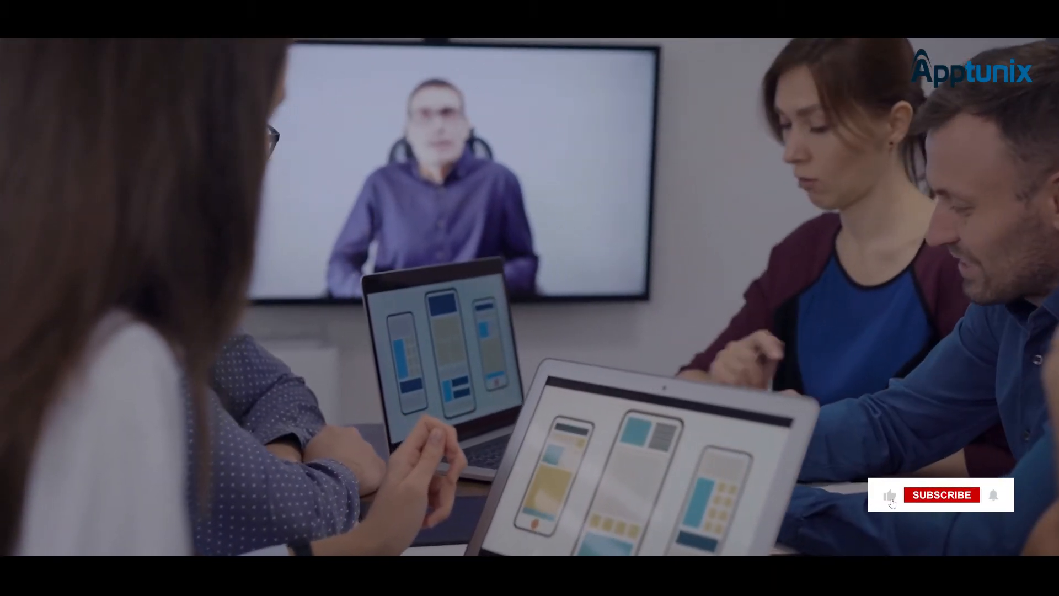
click(940, 494)
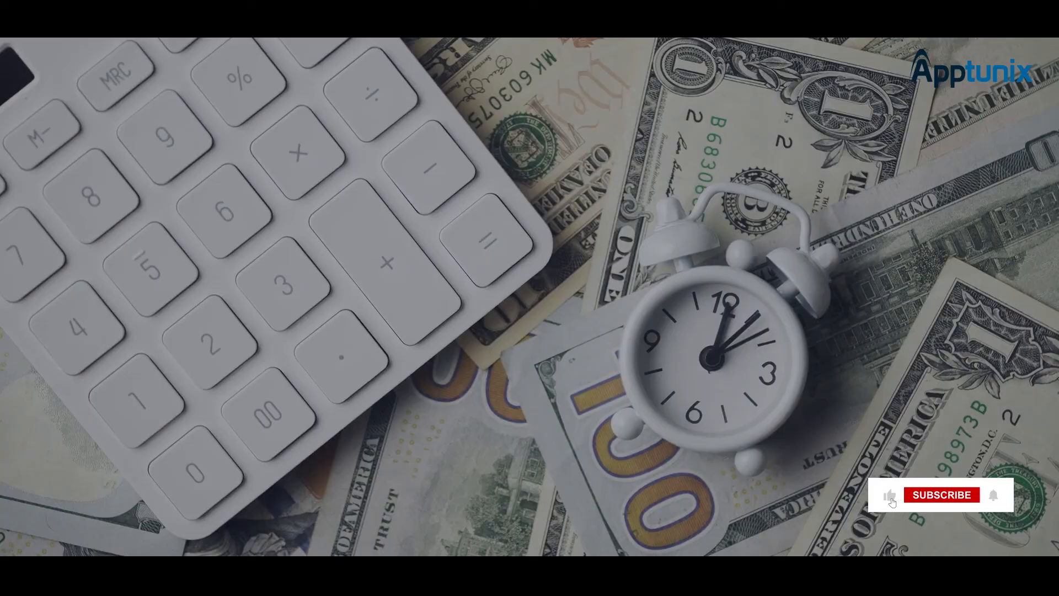
click(940, 494)
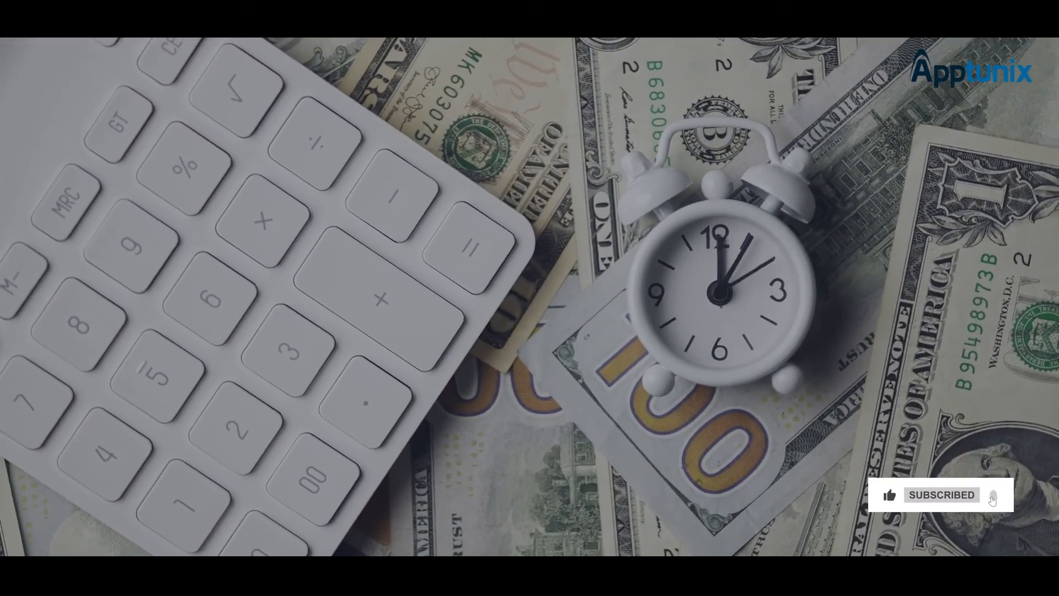